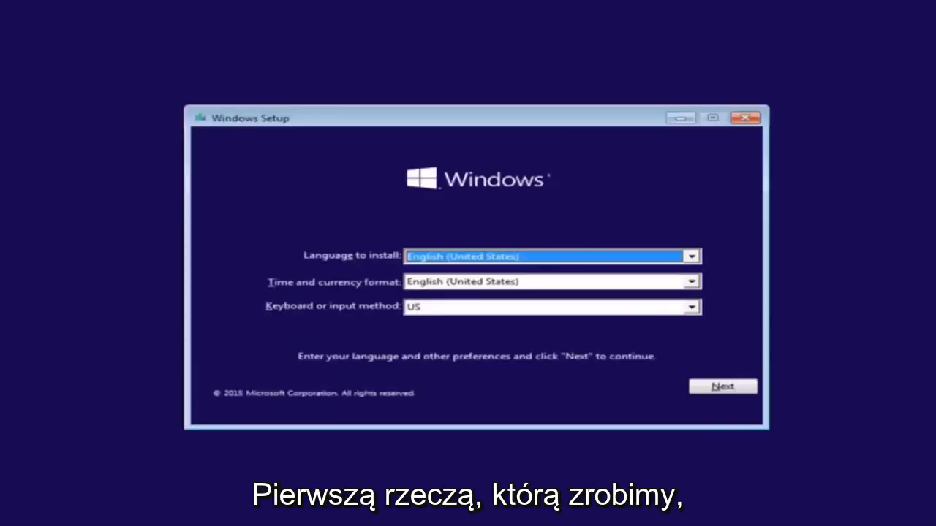
{"action": "mouse_move", "coordinate": [348, 270]}
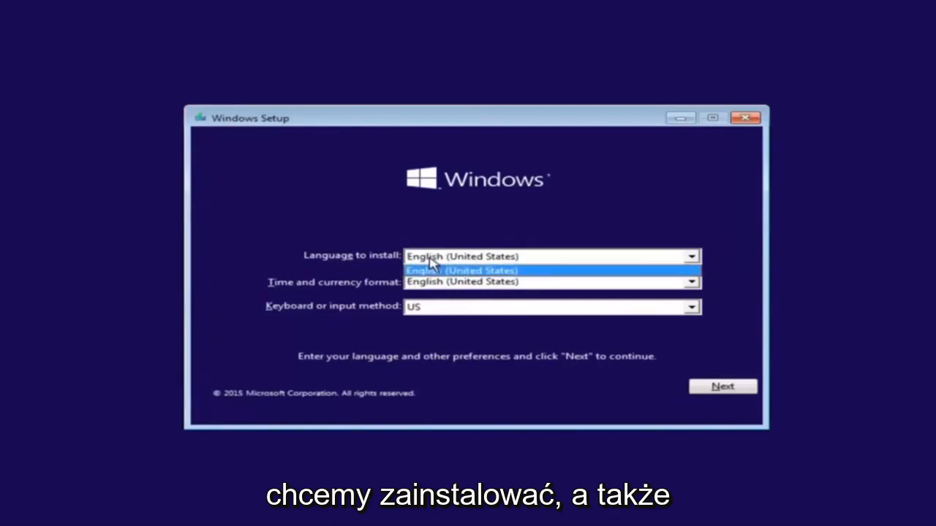
- Keep English (United States) time and currency format and continue to the next setup screen
{"action": "left_click", "coordinate": [690, 281]}
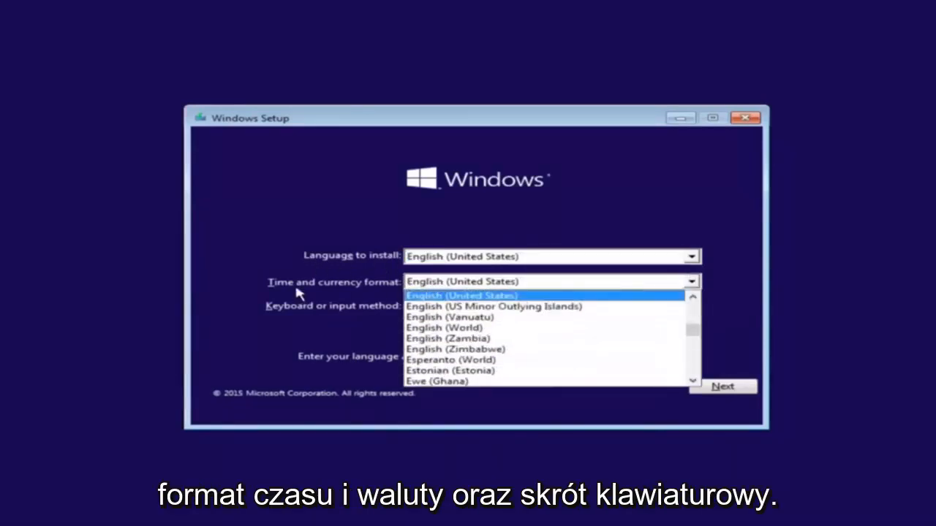
{"action": "left_click", "coordinate": [459, 296]}
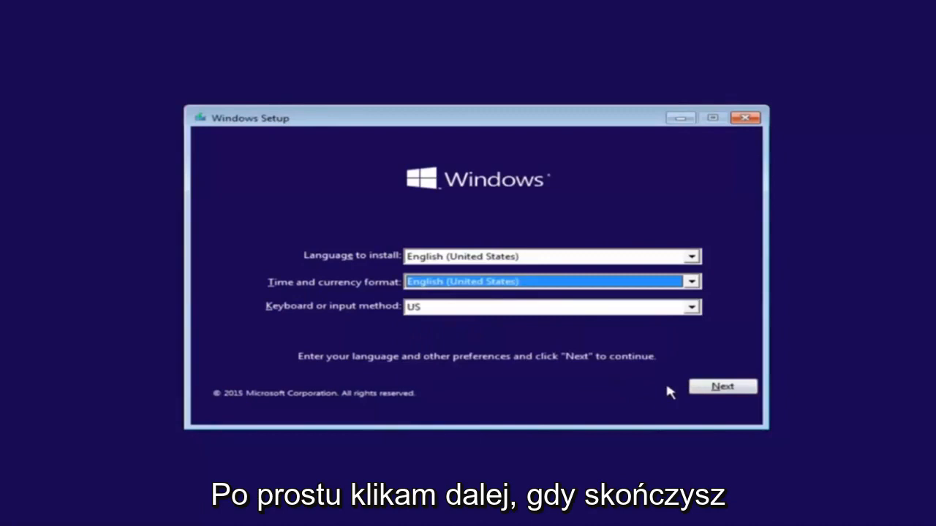
{"action": "left_click", "coordinate": [722, 385]}
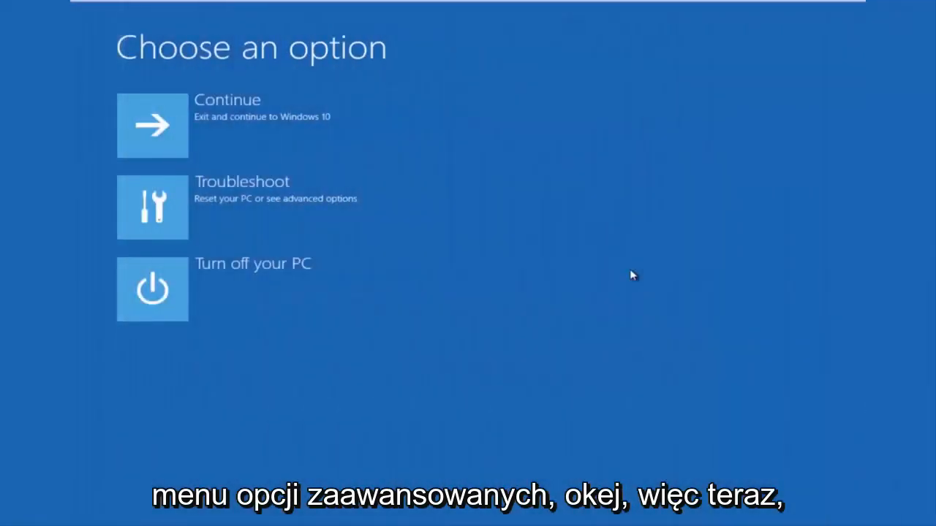
{"action": "mouse_move", "coordinate": [509, 216]}
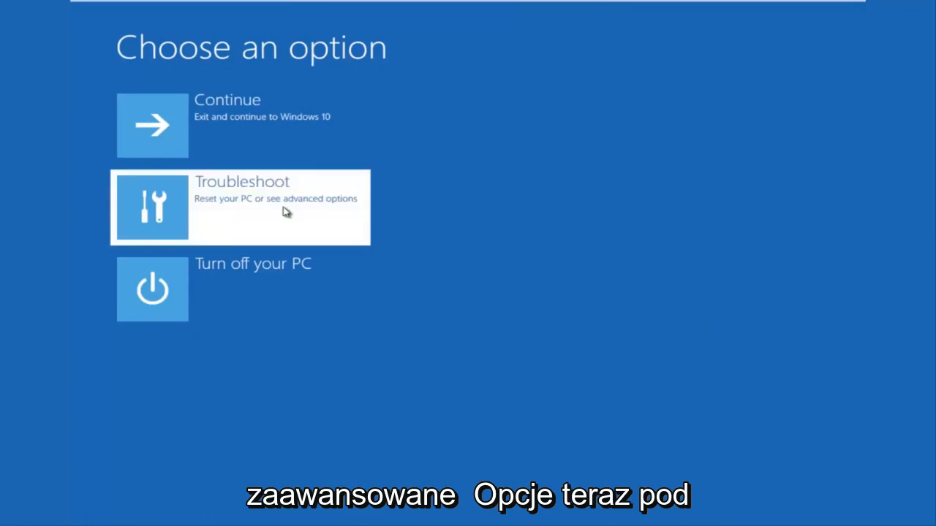
- Go through Troubleshoot into the Advanced options list of recovery tools
{"action": "left_click", "coordinate": [239, 207]}
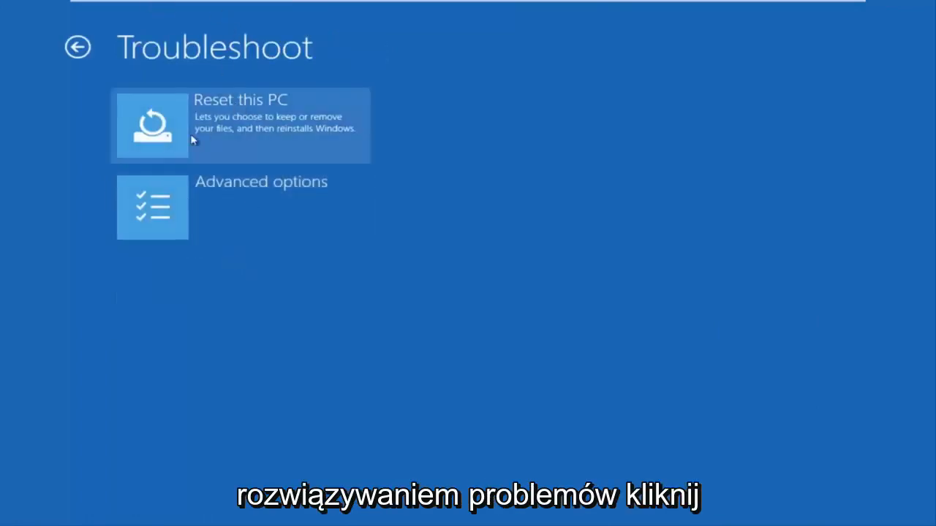
{"action": "mouse_move", "coordinate": [222, 211]}
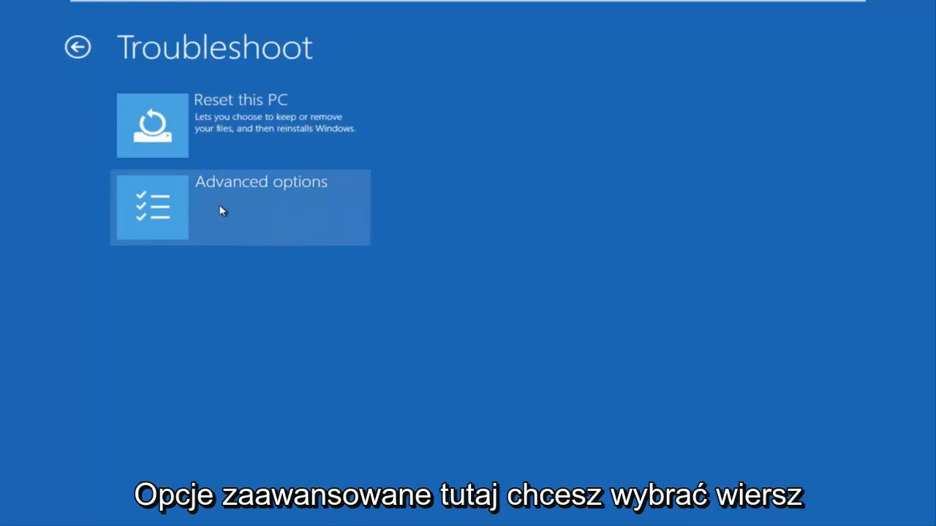
{"action": "left_click", "coordinate": [240, 208]}
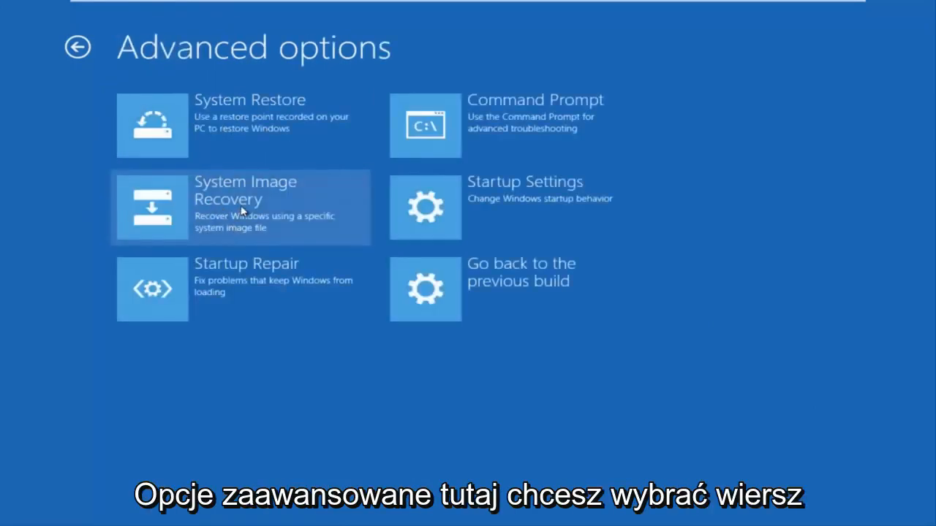
{"action": "mouse_move", "coordinate": [494, 136]}
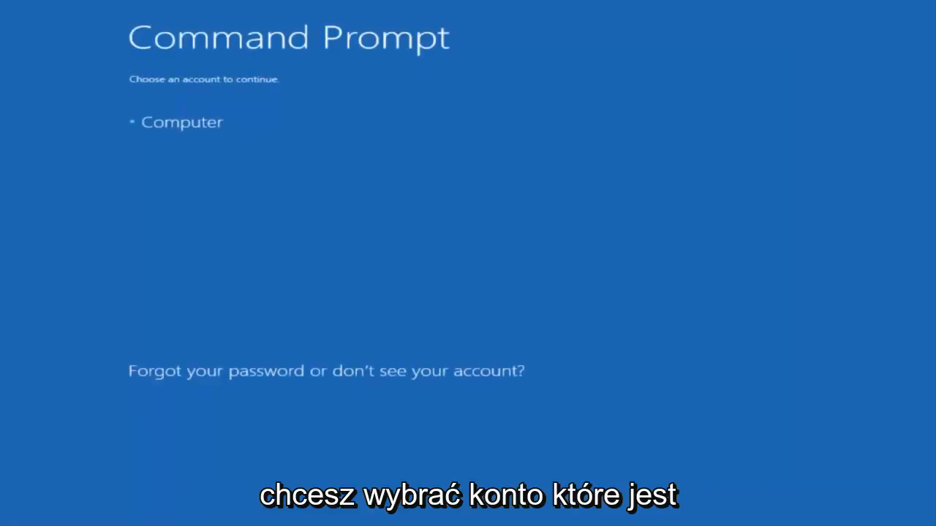
{"action": "mouse_move", "coordinate": [654, 117]}
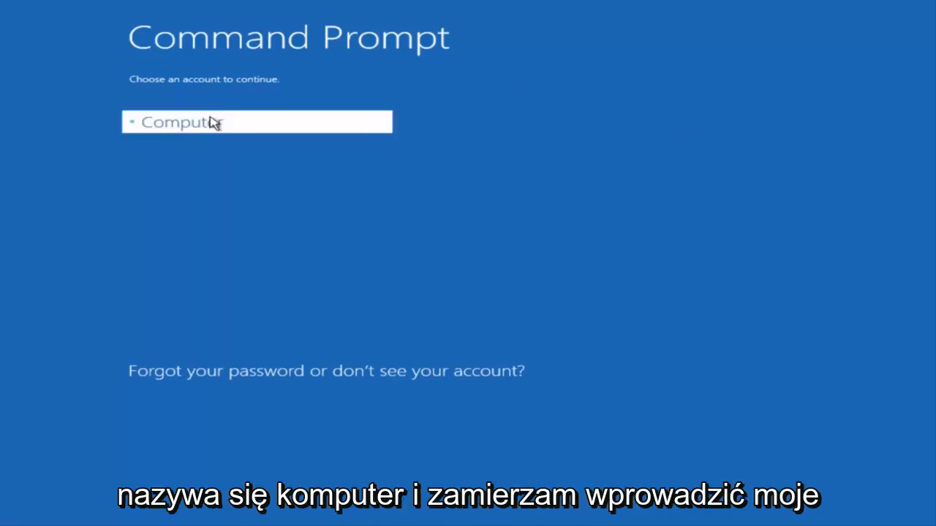
- Sign in as the Computer account with its password to reach the administrator Command Prompt
{"action": "left_click", "coordinate": [256, 121]}
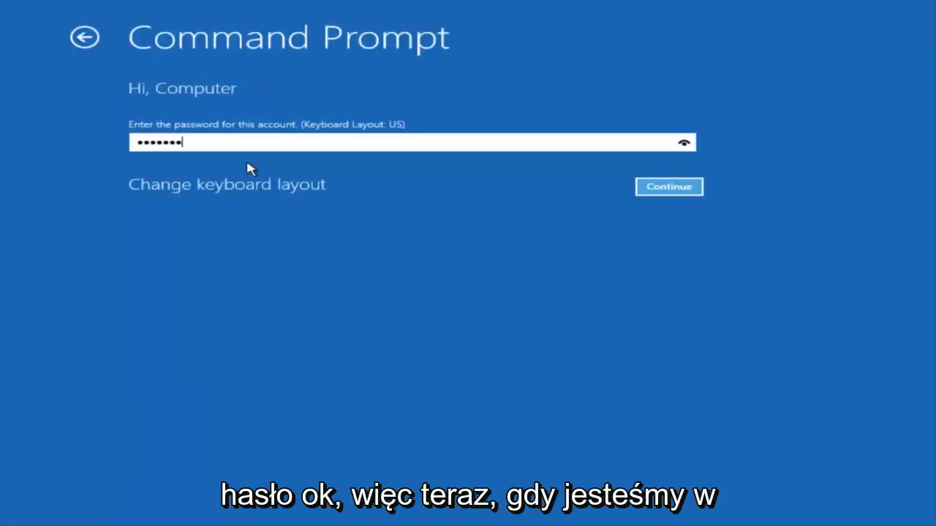
{"action": "left_click", "coordinate": [666, 187]}
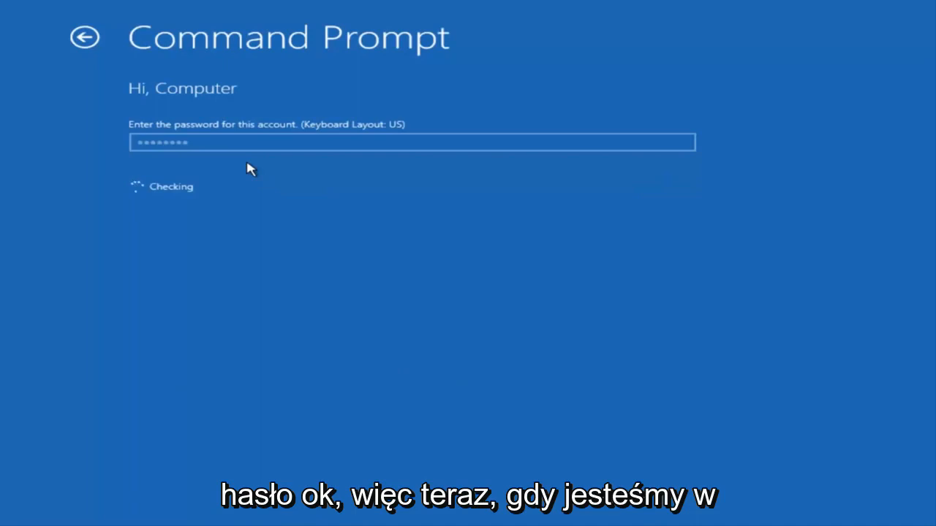
{"action": "key", "text": "Enter"}
{"action": "type", "text": "B"}
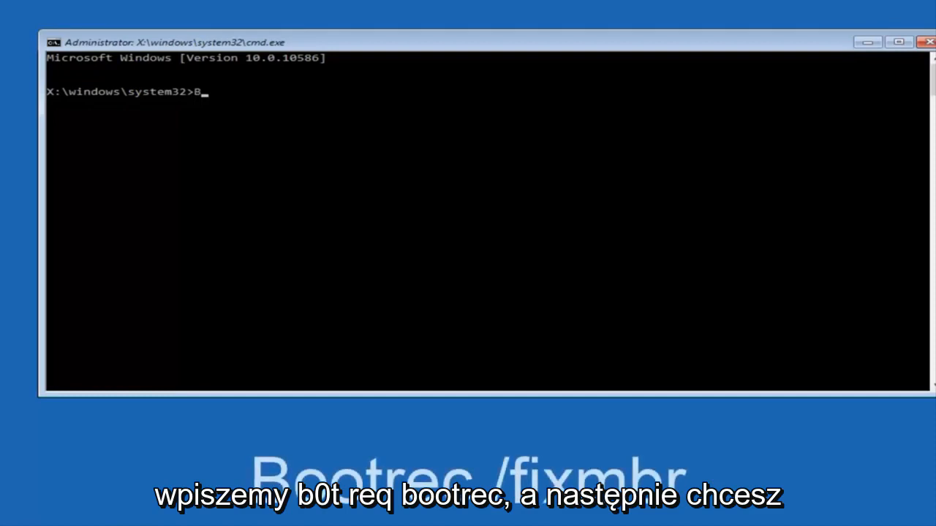
- Enter the Bootrec /fixmbr command to repair the master boot record
{"action": "type", "text": "ootrec"}
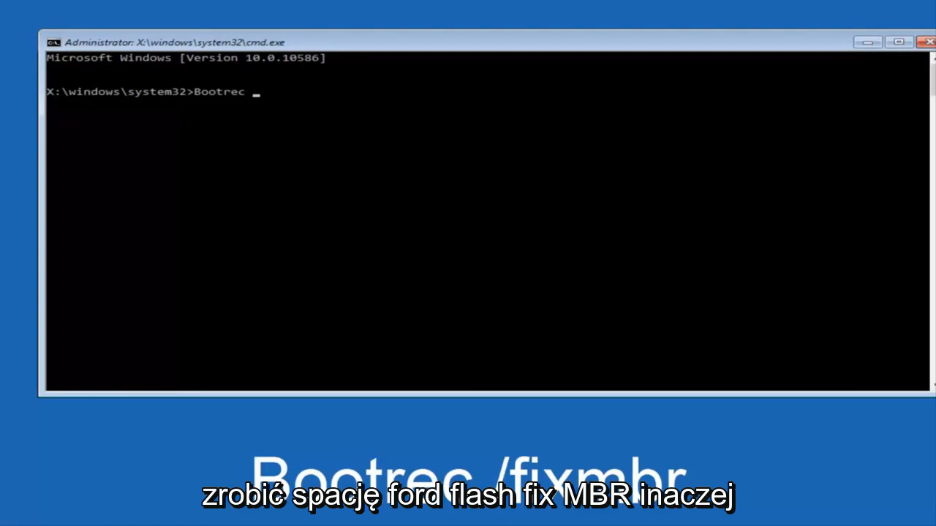
{"action": "type", "text": "/"}
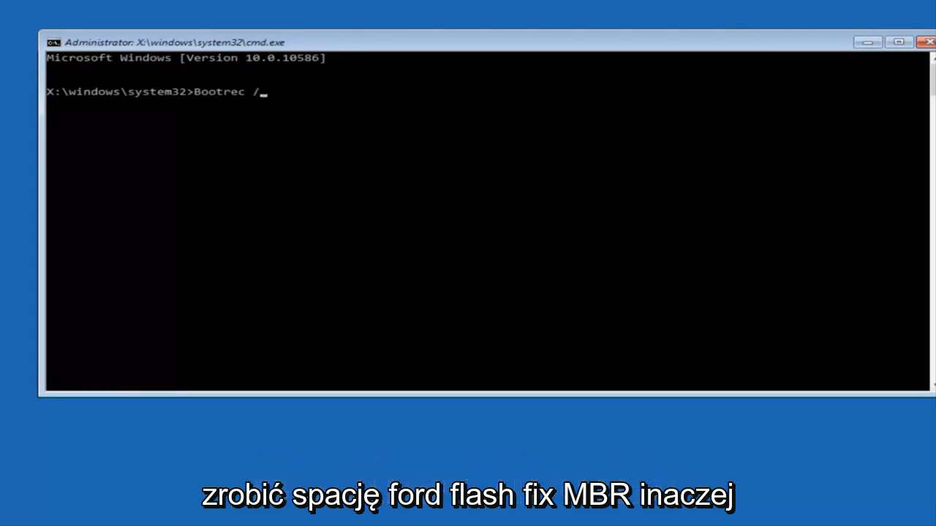
{"action": "type", "text": "fixm"}
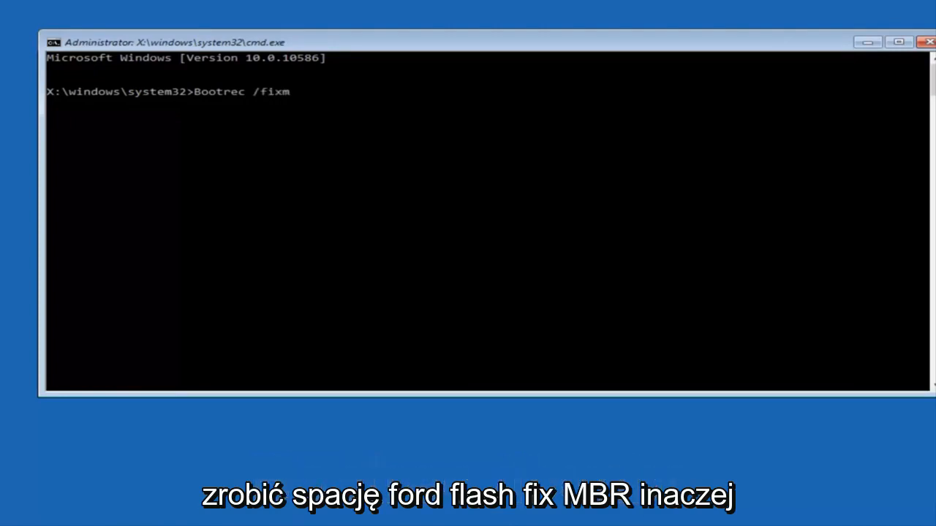
{"action": "type", "text": "br"}
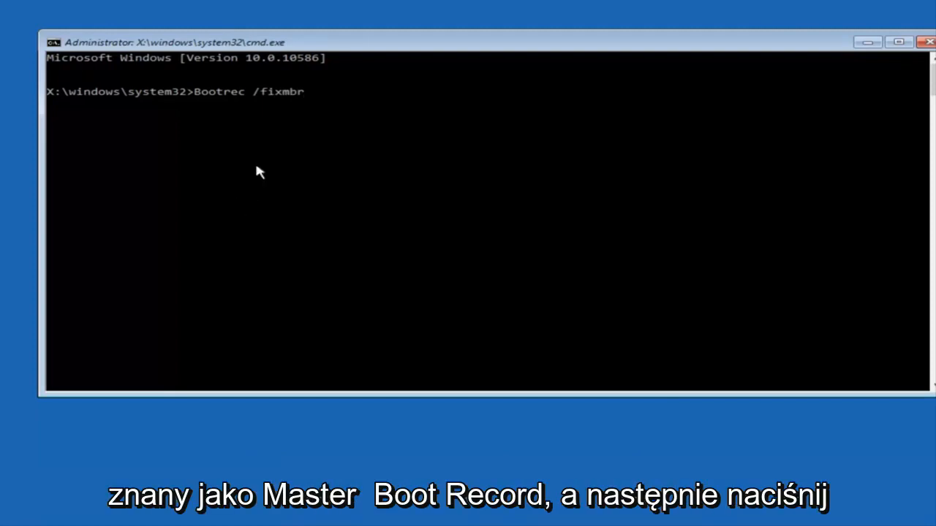
{"action": "mouse_move", "coordinate": [246, 182]}
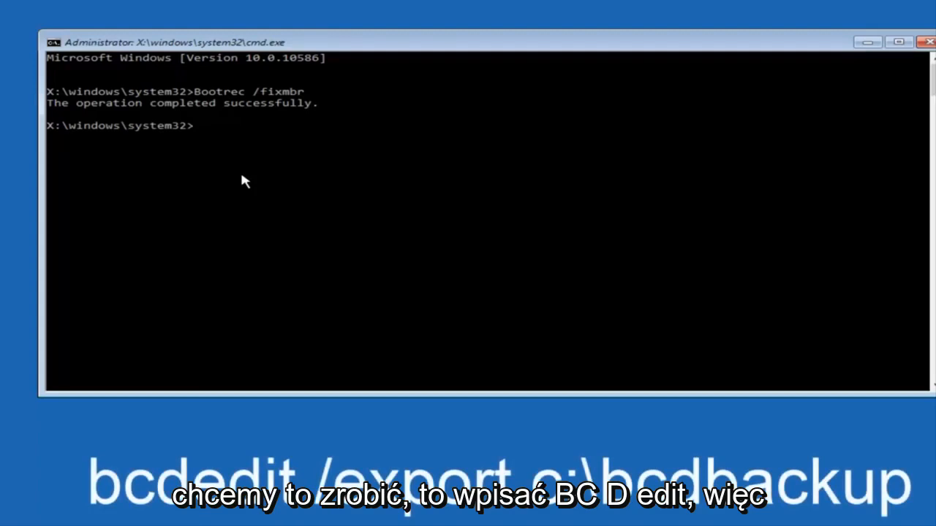
- Run bcdedit /export c:\bcdbackup to back up the boot configuration data
{"action": "type", "text": "bcdedit m"}
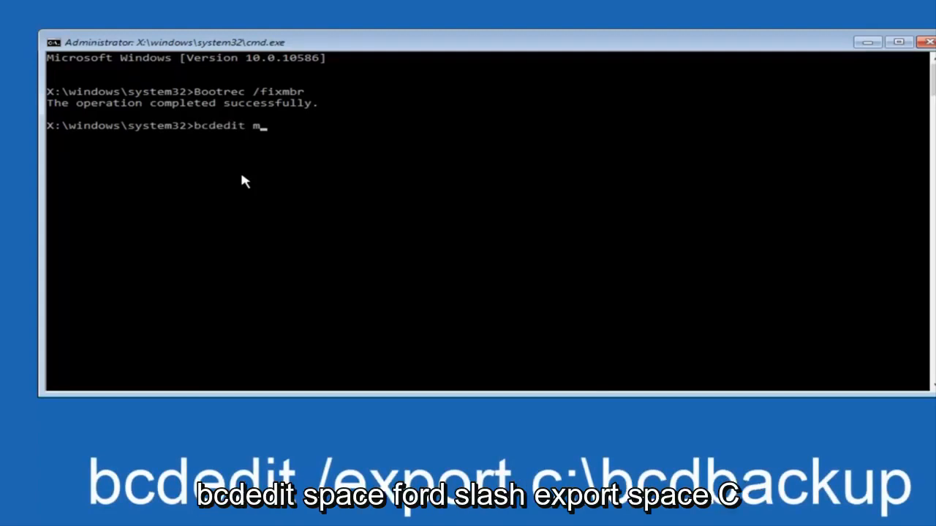
{"action": "key", "text": "Backspace"}
{"action": "type", "text": "/"}
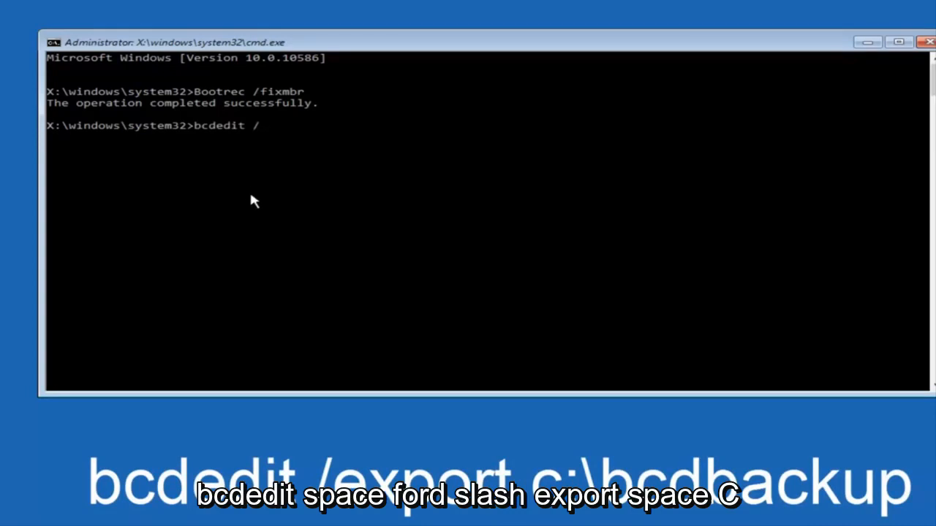
{"action": "type", "text": "export c"}
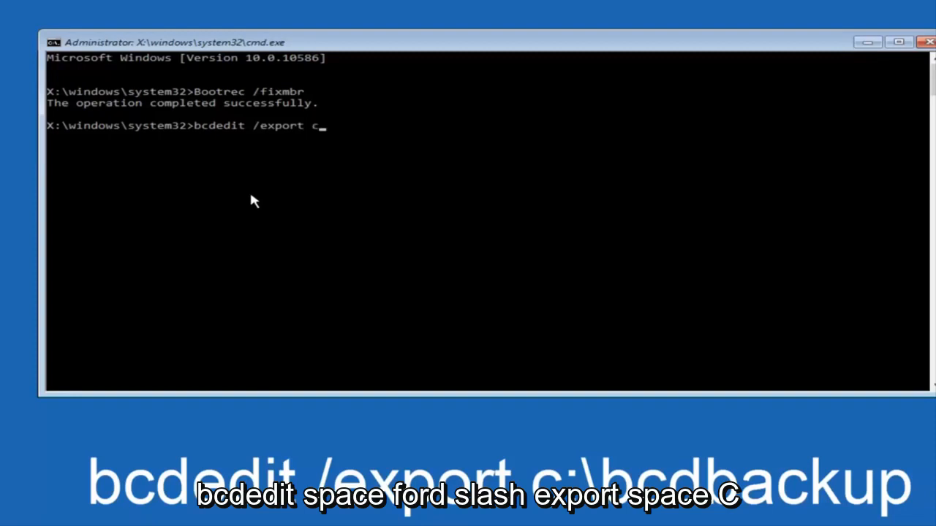
{"action": "type", "text": ":\\"}
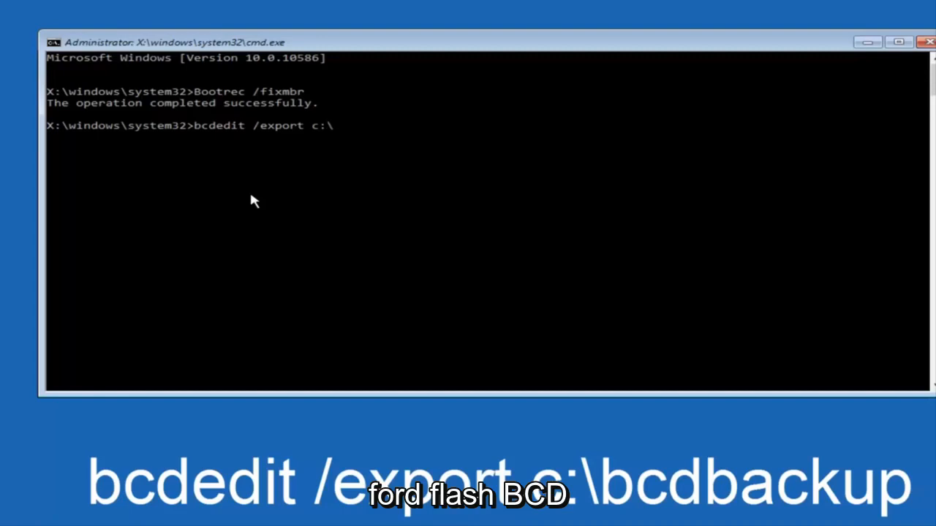
{"action": "type", "text": "bcd"}
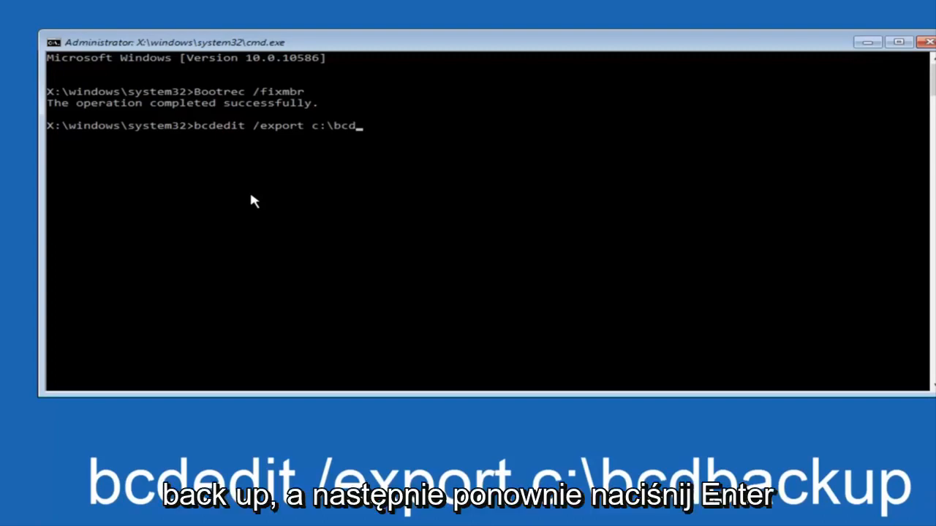
{"action": "type", "text": "back"}
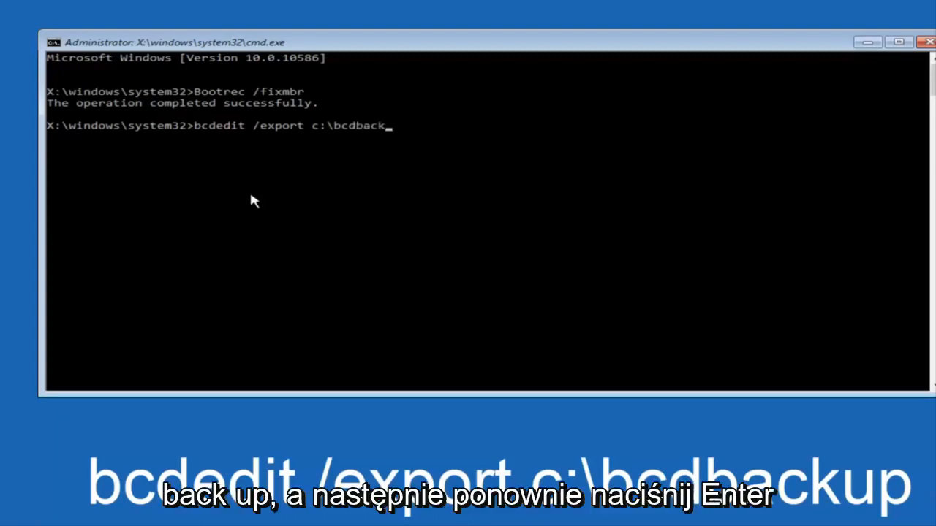
{"action": "type", "text": "up"}
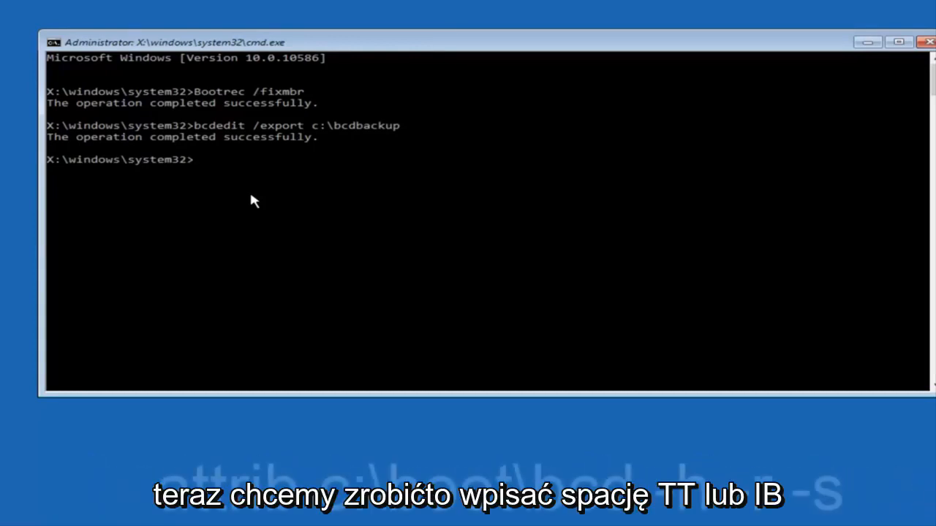
- Run attrib c:\boot\bcd -h -r -s to clear the file's hidden, read-only and system attributes
{"action": "type", "text": "a"}
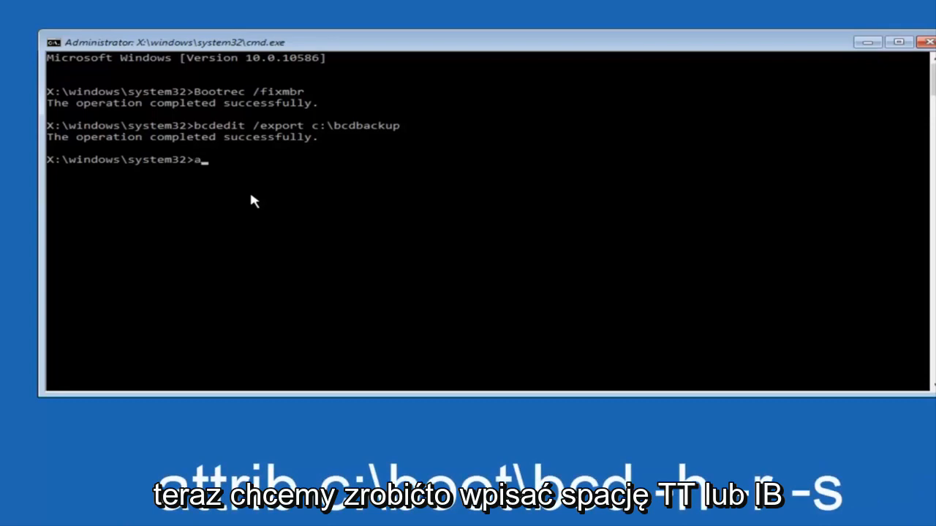
{"action": "type", "text": "ttrib c"}
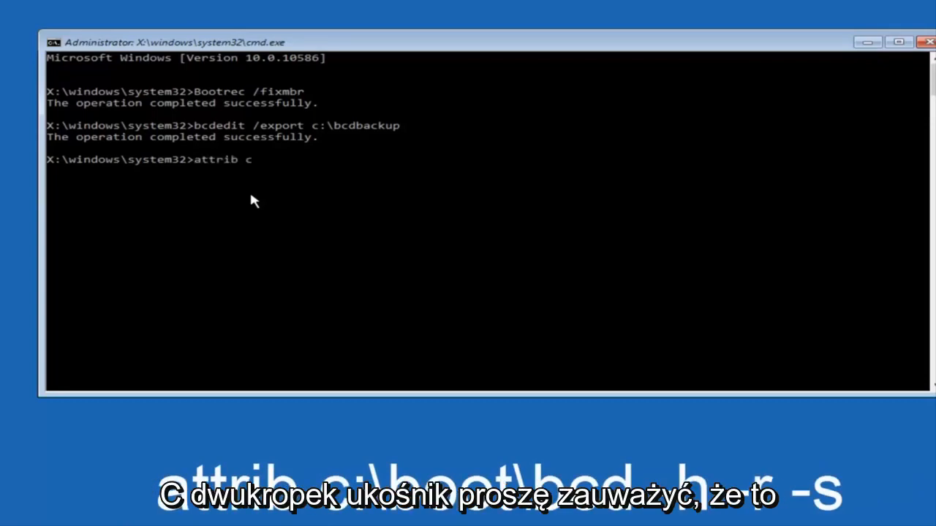
{"action": "type", "text": ":"}
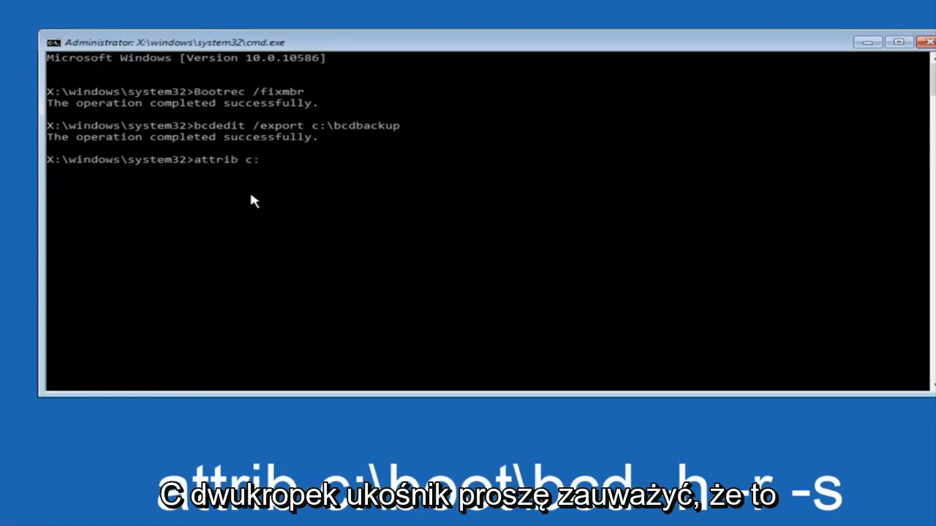
{"action": "type", "text": "\\"}
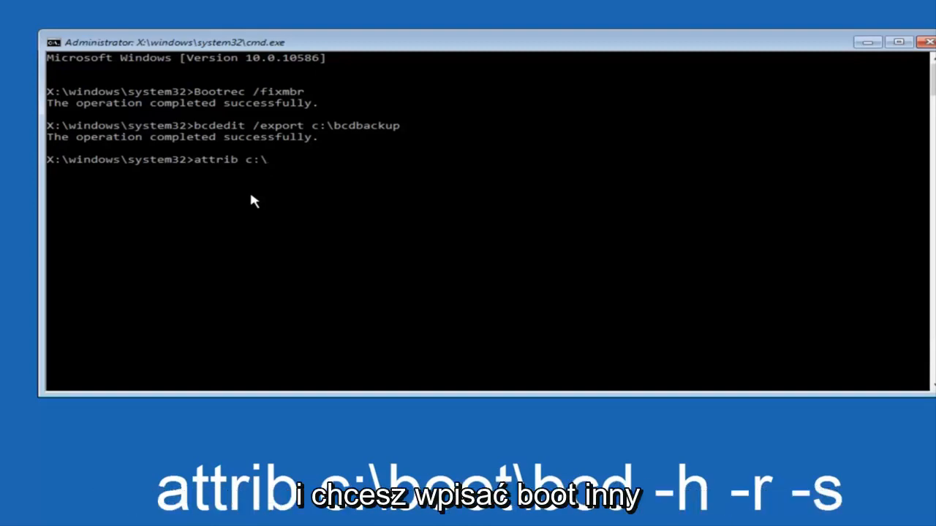
{"action": "type", "text": "boot\\"}
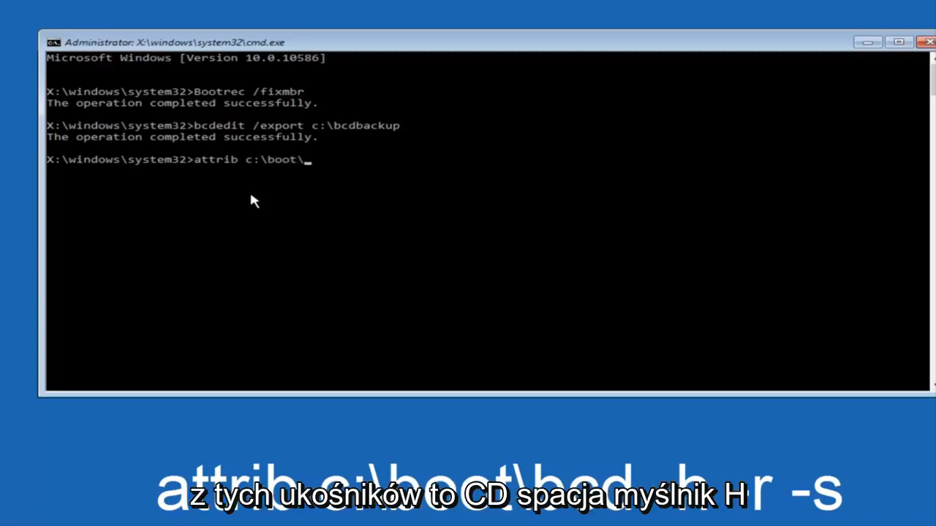
{"action": "type", "text": "bcd"}
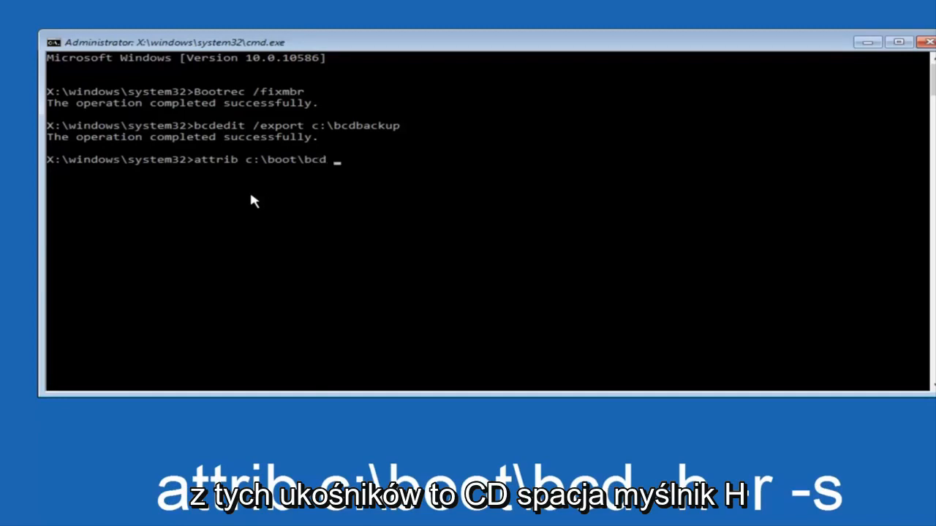
{"action": "type", "text": "-h -"}
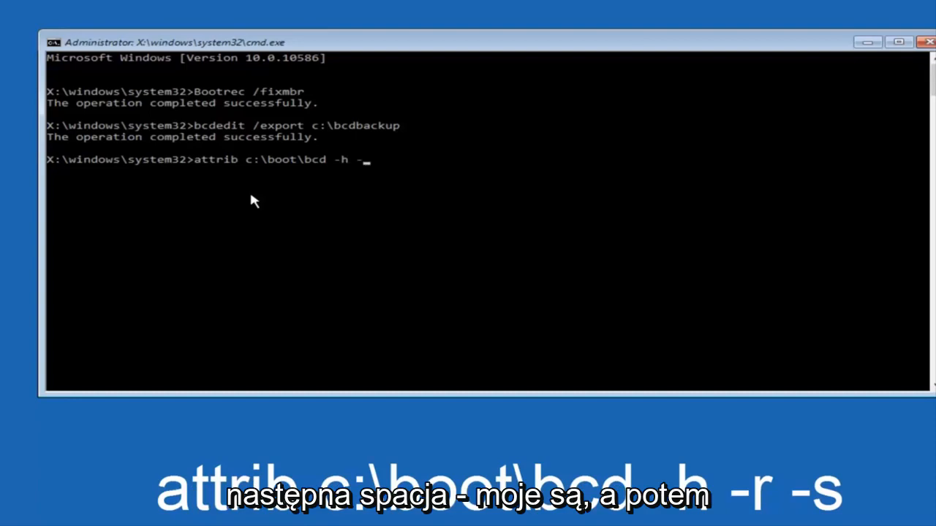
{"action": "type", "text": "r"}
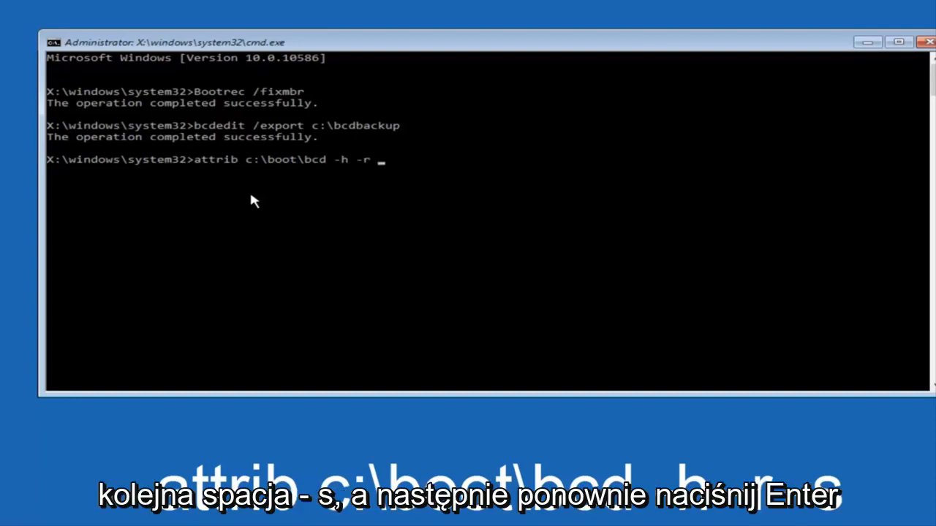
{"action": "type", "text": "-s"}
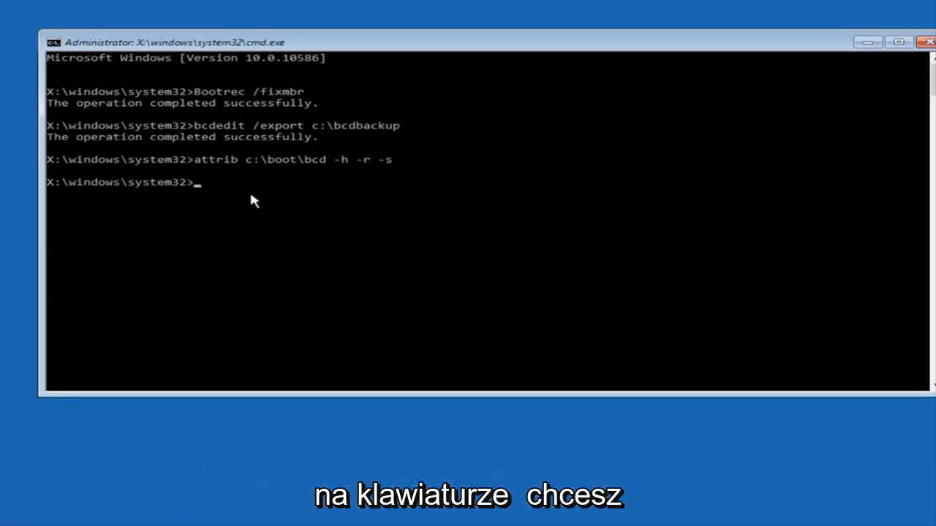
- Run ren c:\boot\bcd bcd.old to set the old boot configuration file aside
{"action": "type", "text": "re"}
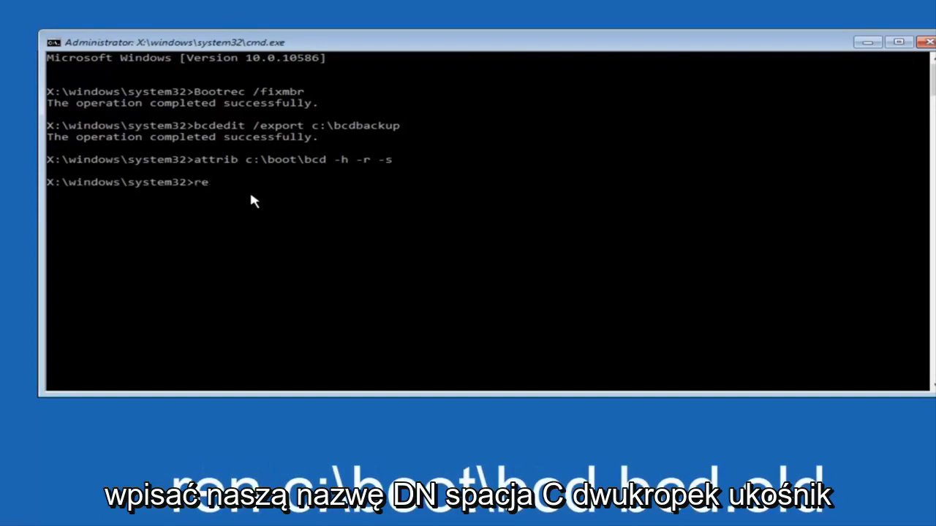
{"action": "type", "text": "n"}
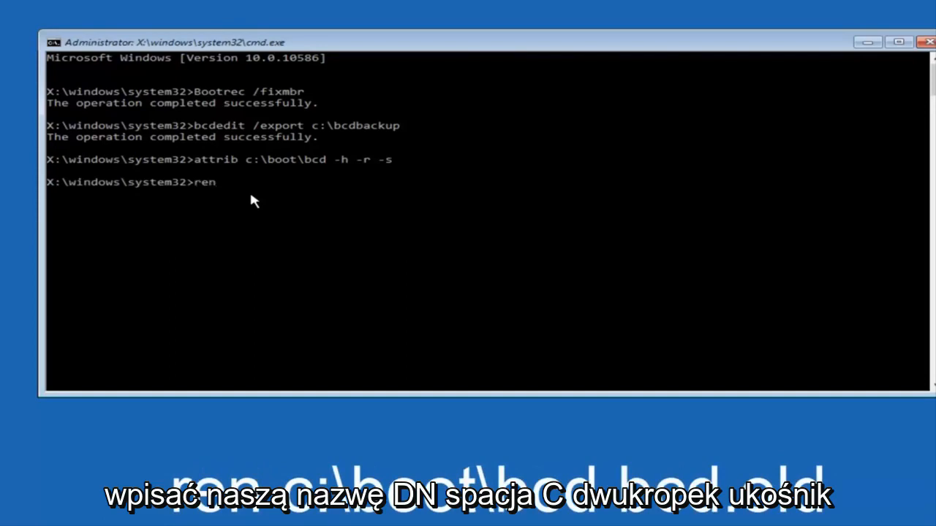
{"action": "type", "text": "c:"}
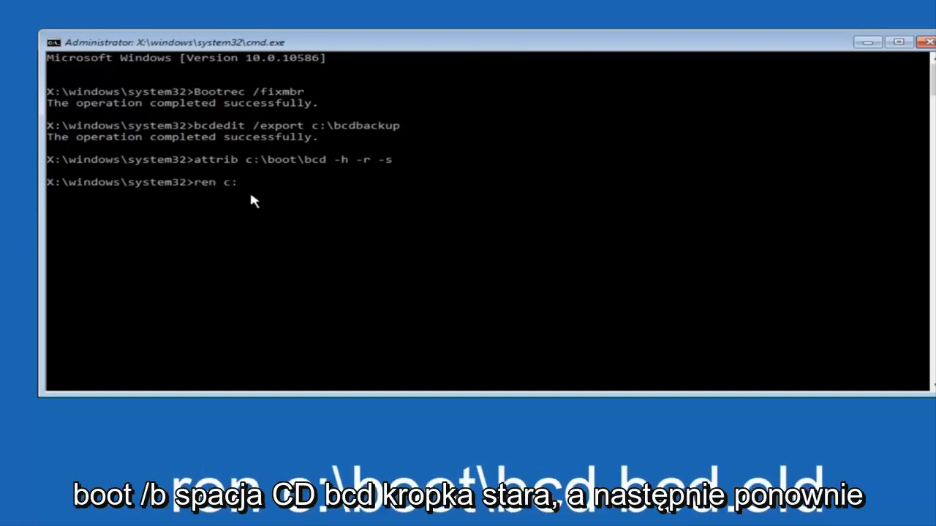
{"action": "type", "text": "\\boo"}
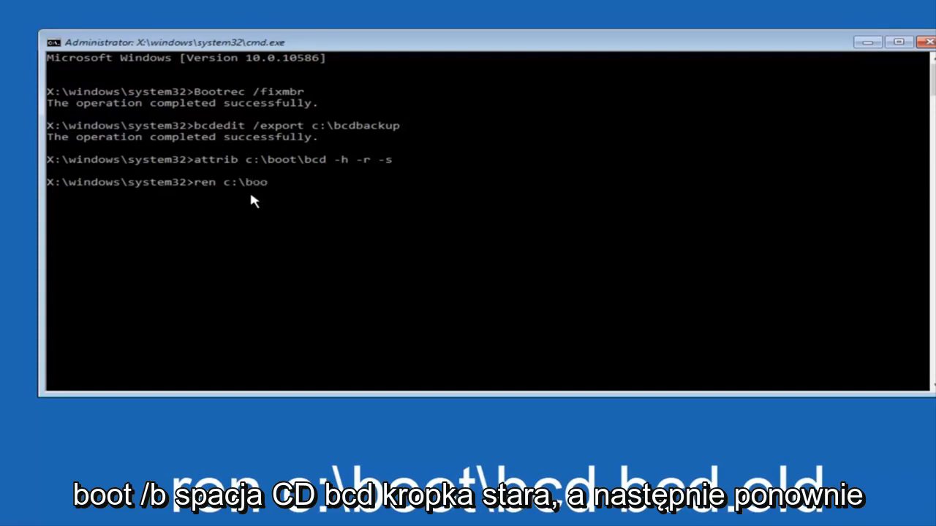
{"action": "type", "text": "t\\"}
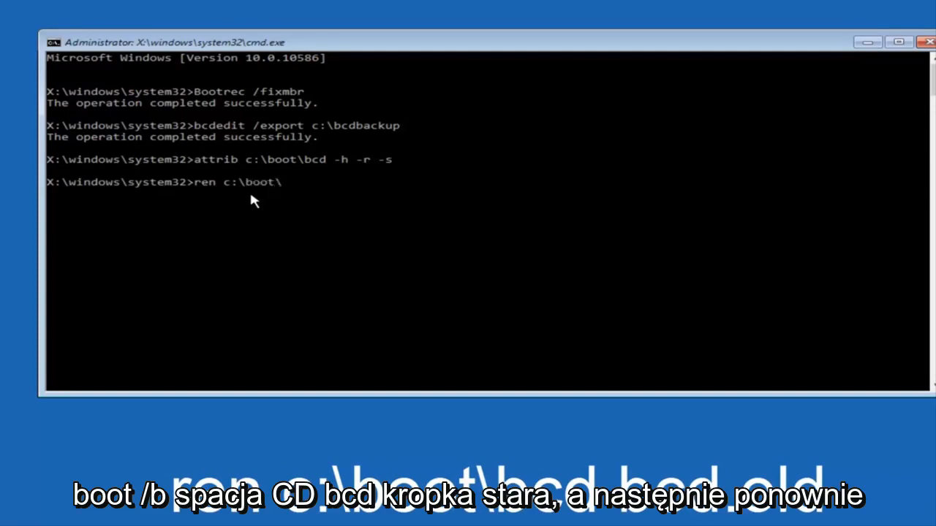
{"action": "type", "text": "bc"}
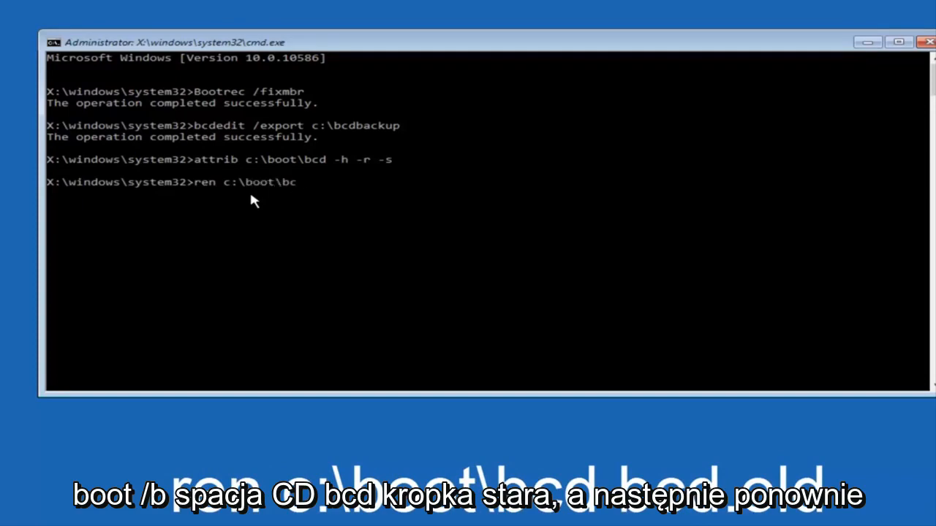
{"action": "type", "text": "d"}
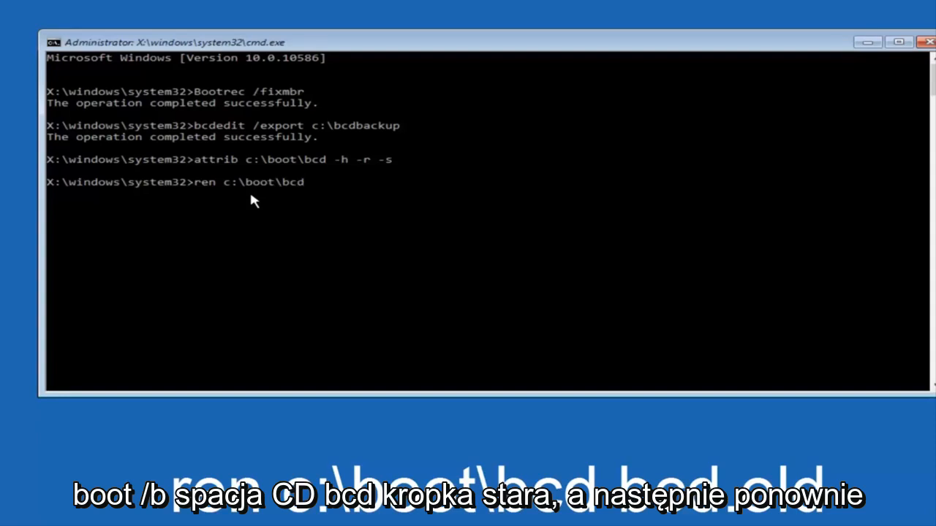
{"action": "type", "text": "bcd."}
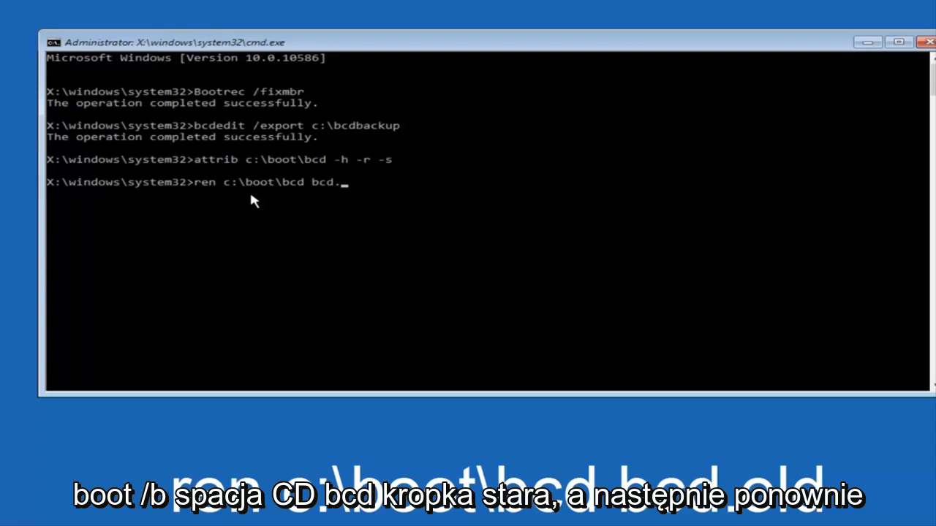
{"action": "type", "text": "old"}
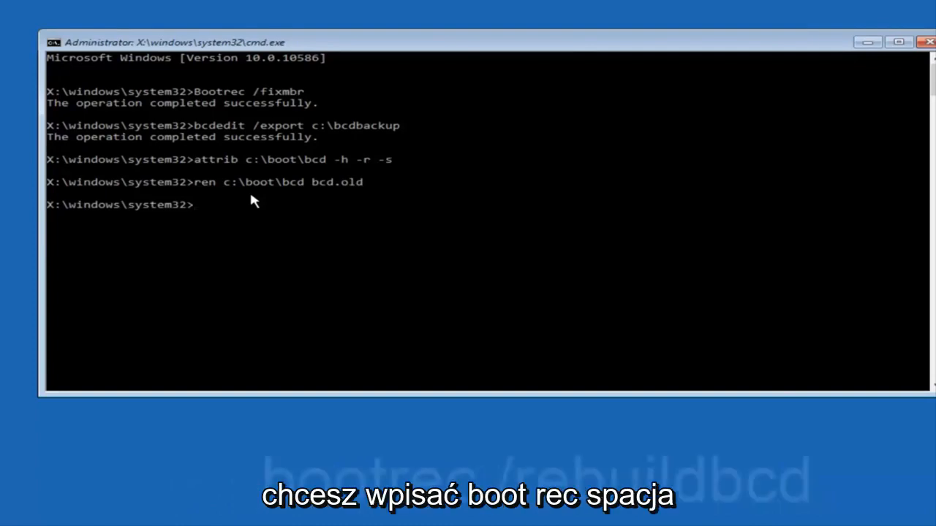
- Run bootrec /rebuildbcd so it scans the disks and finds the C:\Windows installation
{"action": "type", "text": "boot"}
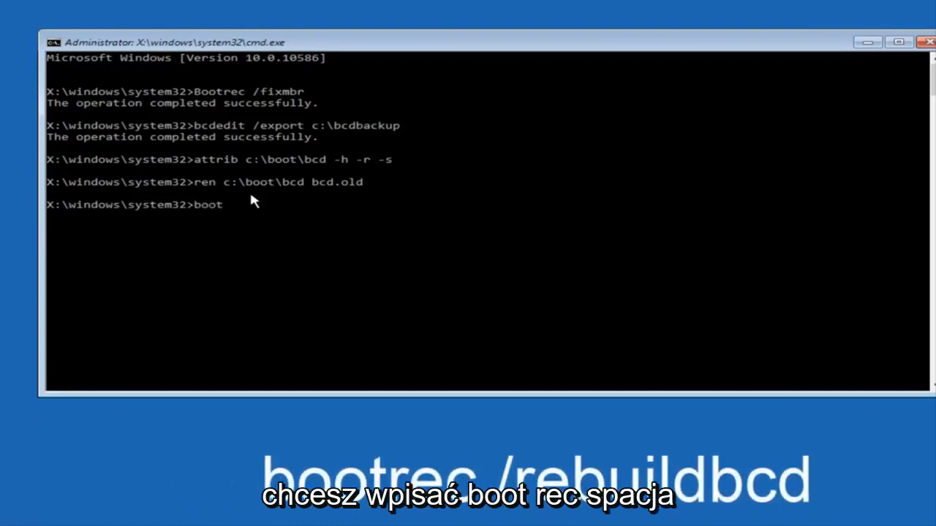
{"action": "type", "text": "rec"}
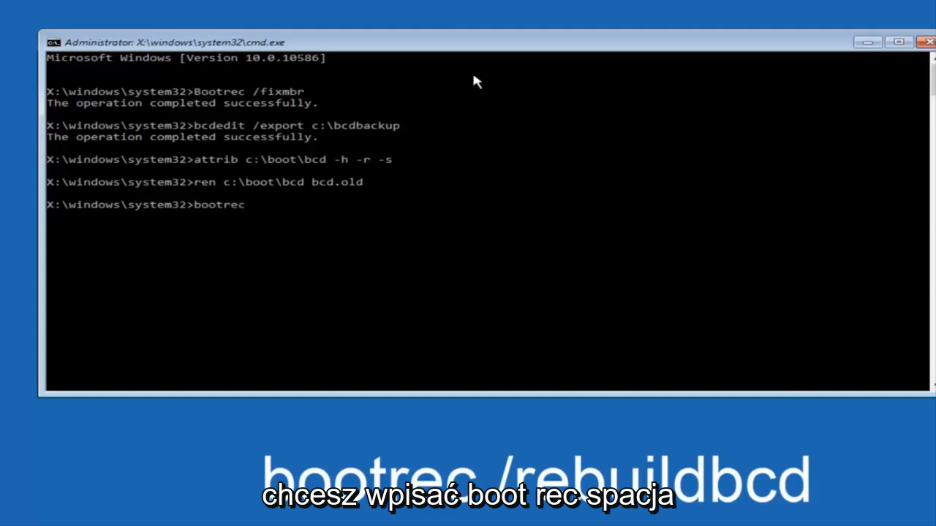
{"action": "type", "text": "/r"}
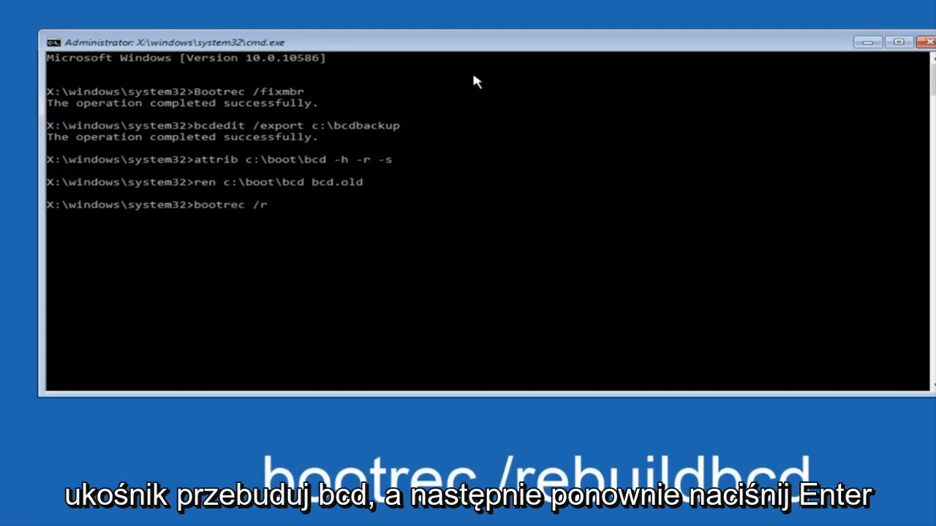
{"action": "type", "text": "ebuild"}
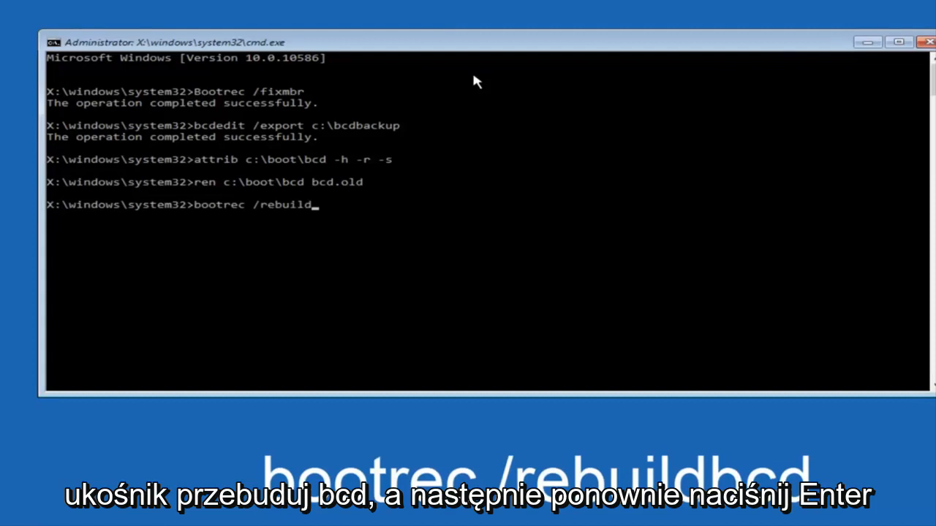
{"action": "type", "text": "bcd"}
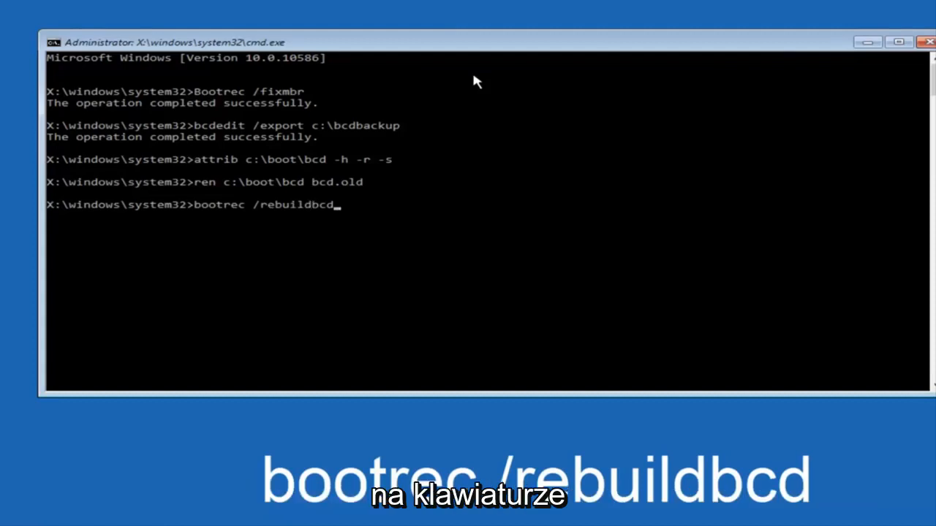
{"action": "key", "text": "Enter"}
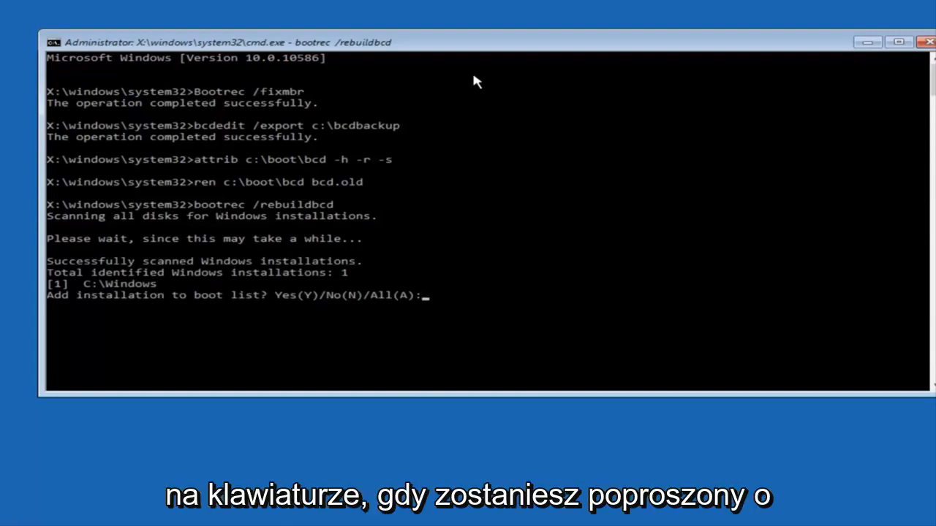
- Answer y to add C:\Windows to the boot list, then enter exit at the prompt
{"action": "type", "text": "y"}
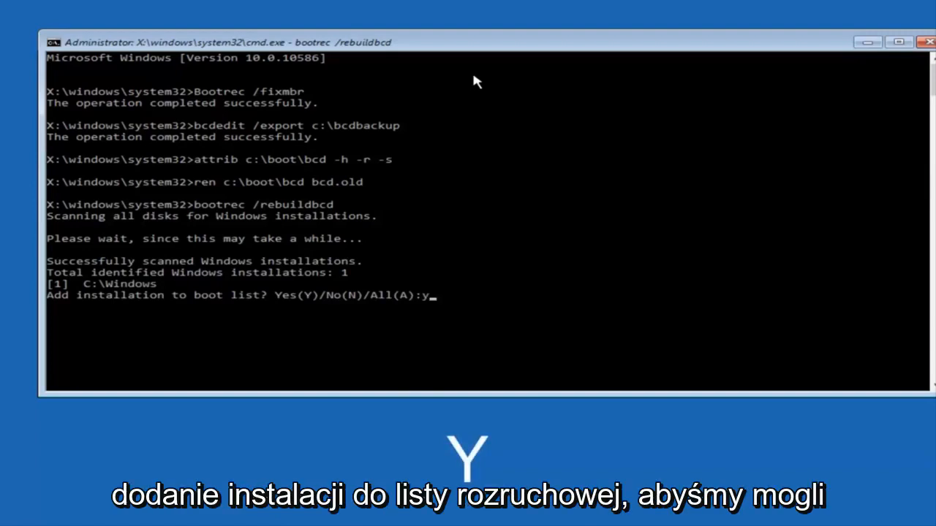
{"action": "key", "text": "enter"}
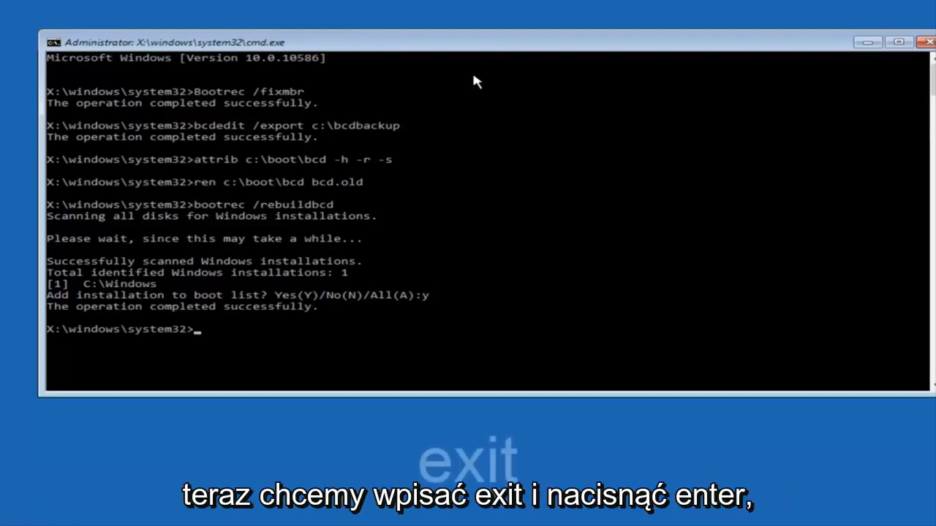
{"action": "type", "text": "exit"}
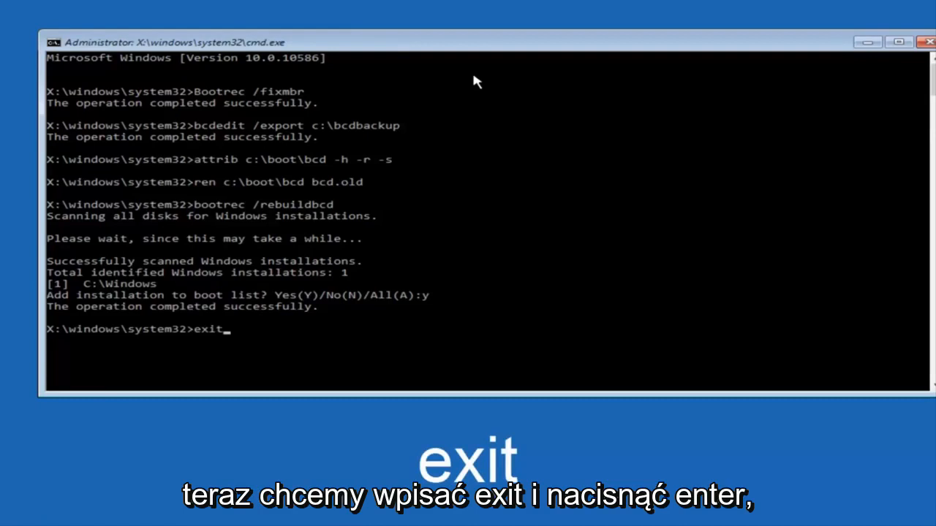